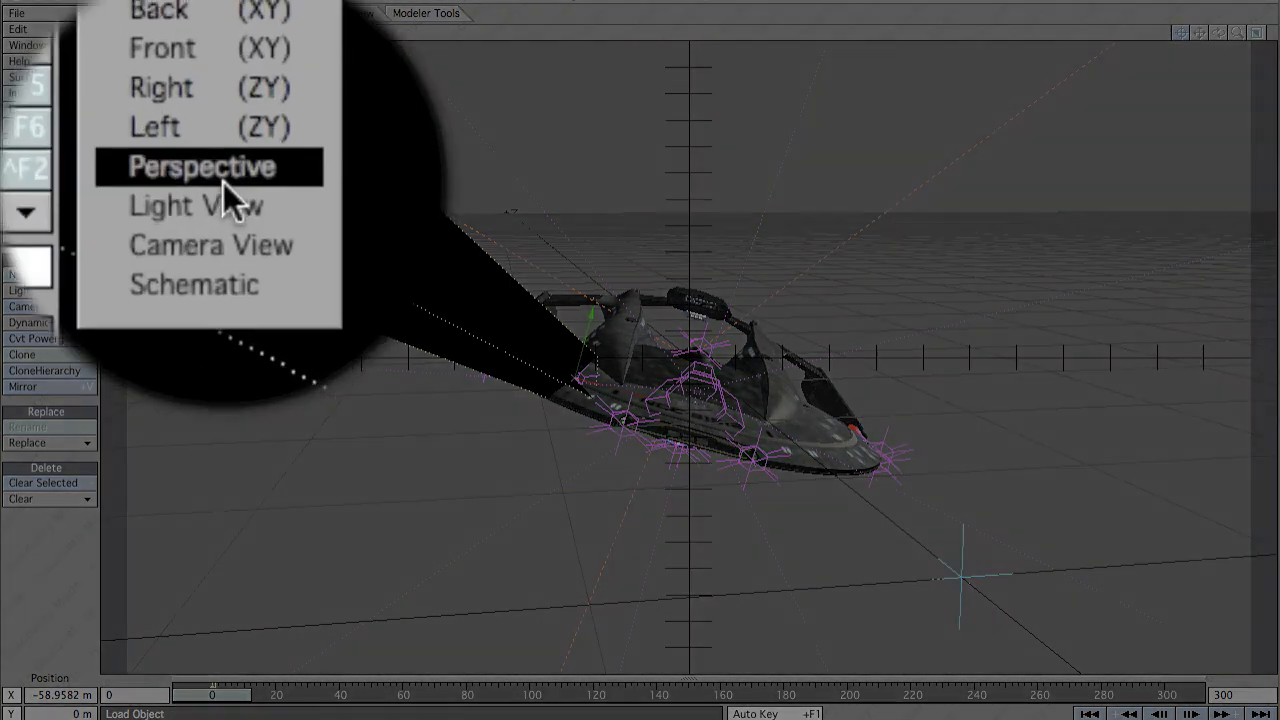
- Switch the viewport to Perspective view and bring up the Setup tools
{"action": "left_click", "coordinate": [202, 166]}
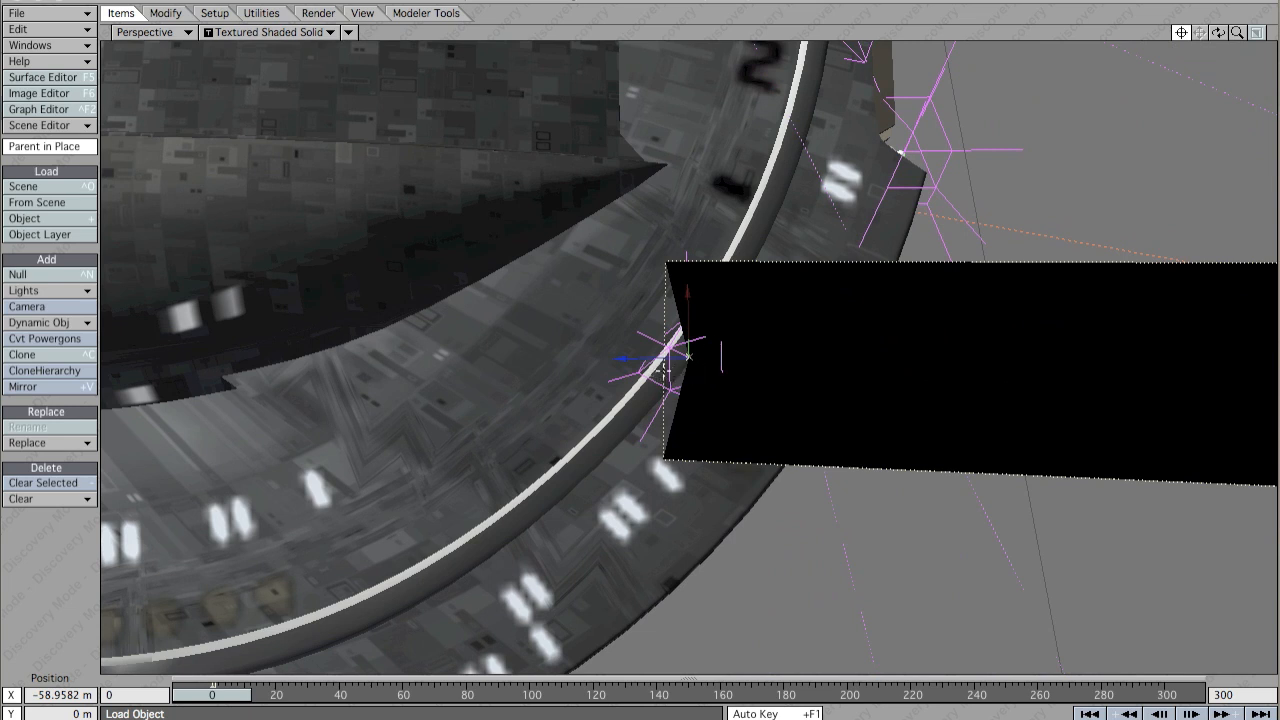
{"action": "left_click", "coordinate": [216, 12]}
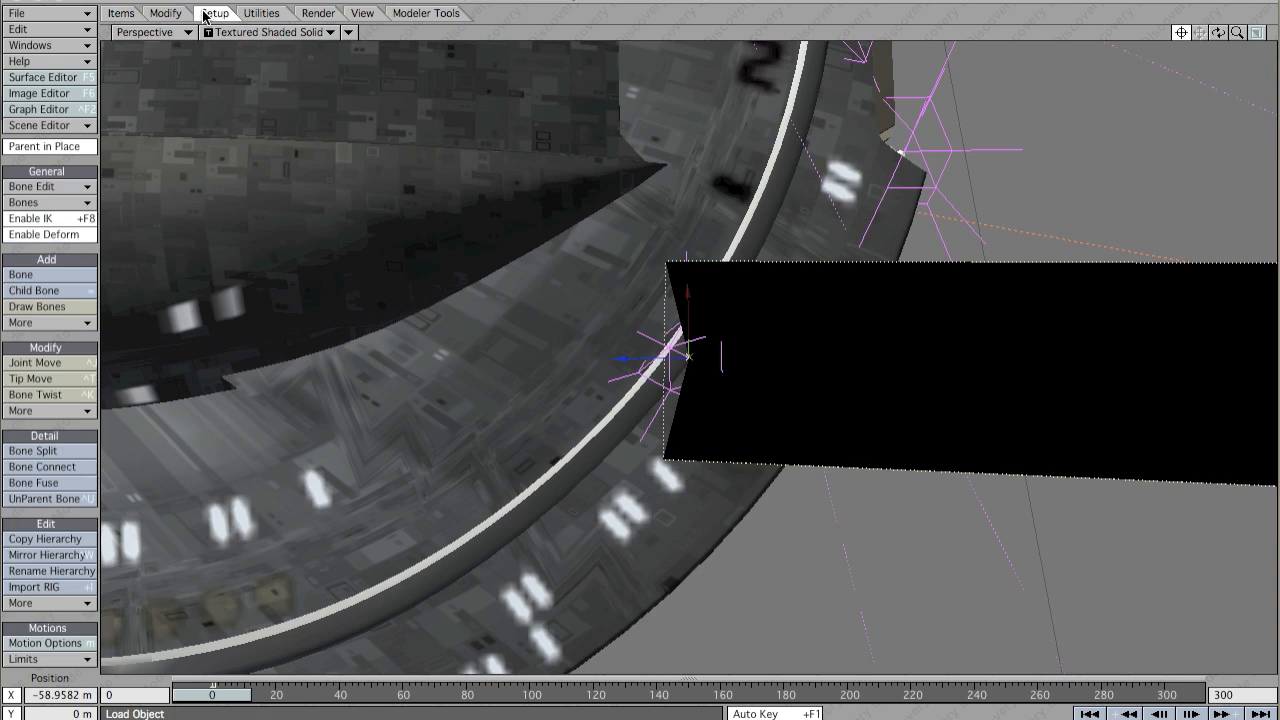
- View the beam's Motion Options, then switch to the Modify tools for moving and rotating
{"action": "left_click", "coordinate": [44, 644]}
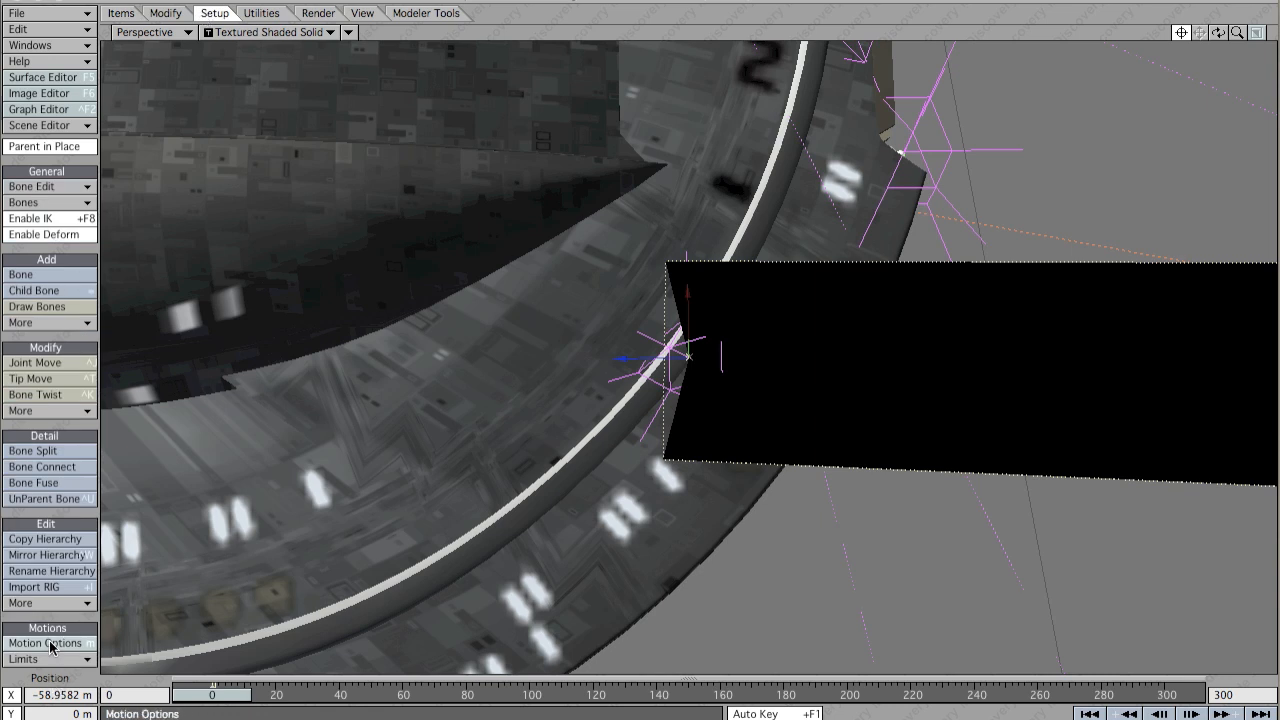
{"action": "left_click", "coordinate": [46, 644]}
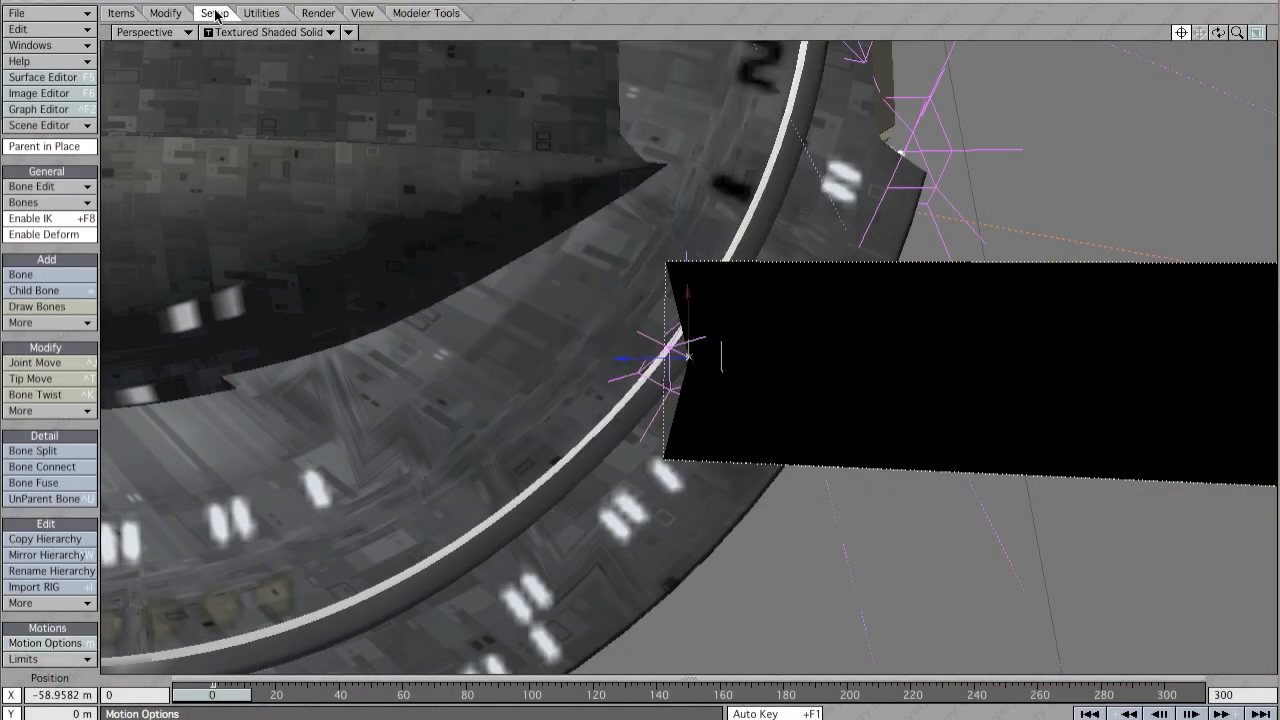
{"action": "left_click", "coordinate": [164, 12]}
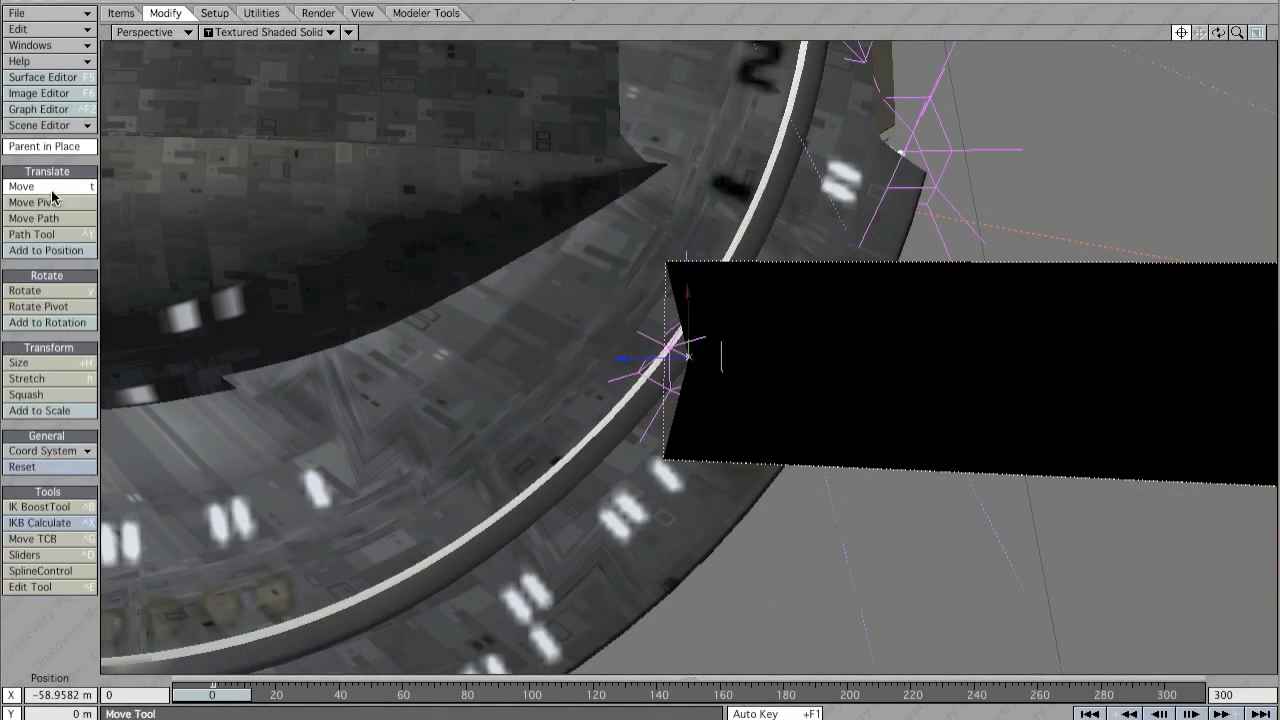
- Move the phaser beam so its end sits against the saucer's rim
{"action": "left_click", "coordinate": [40, 572]}
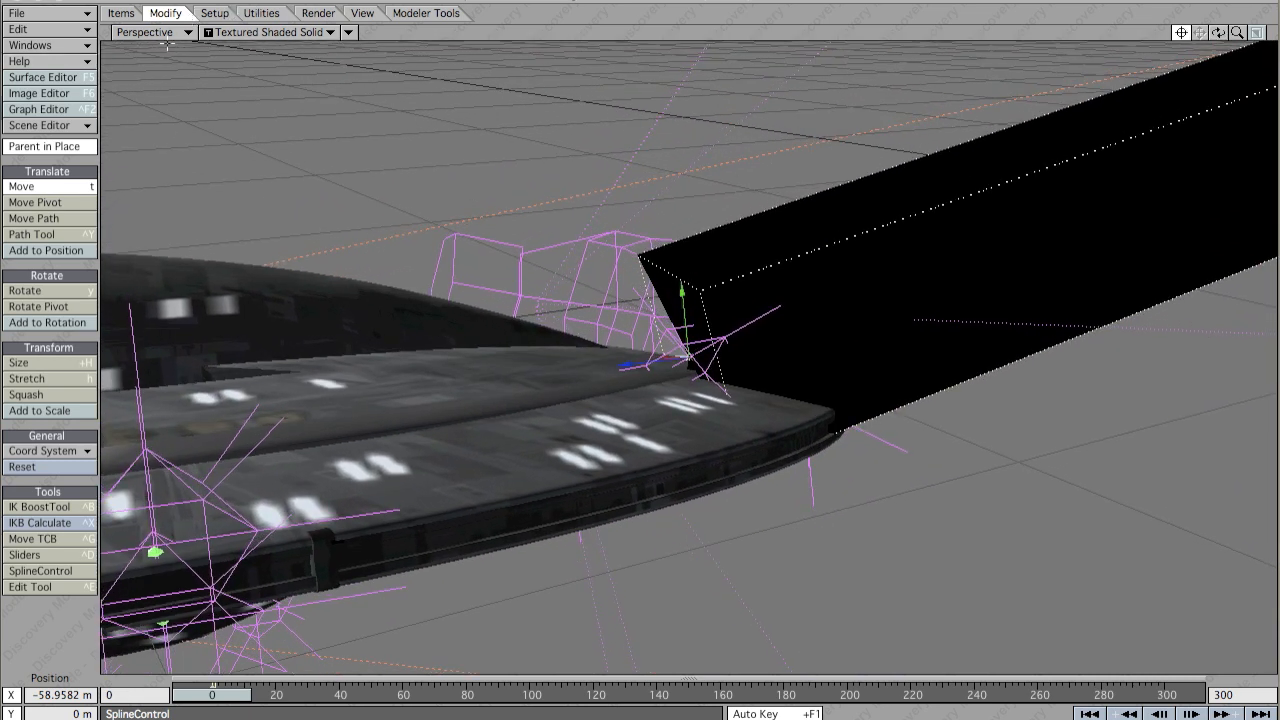
{"action": "left_click", "coordinate": [152, 32]}
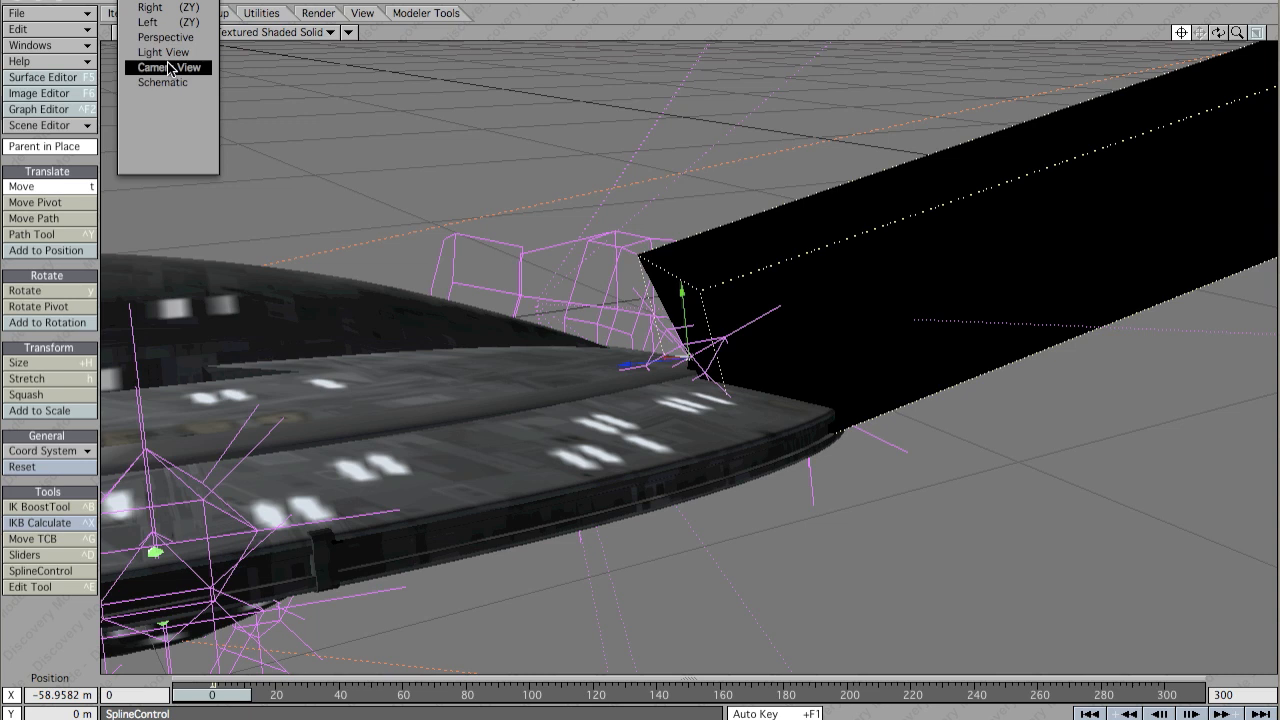
- Switch to Camera View, framing the whole starship with the beam below it
{"action": "left_click", "coordinate": [168, 68]}
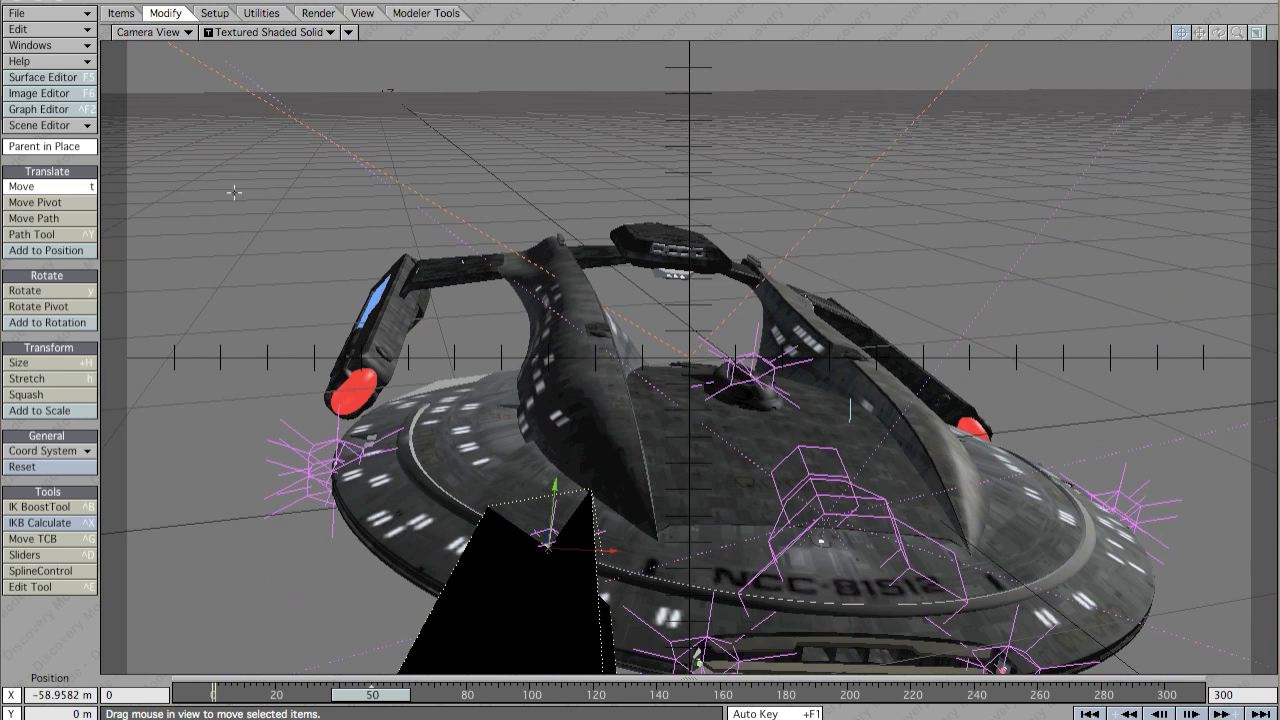
- Rotate the phaser beam into place and render the current frame (F9)
{"action": "left_click", "coordinate": [24, 290]}
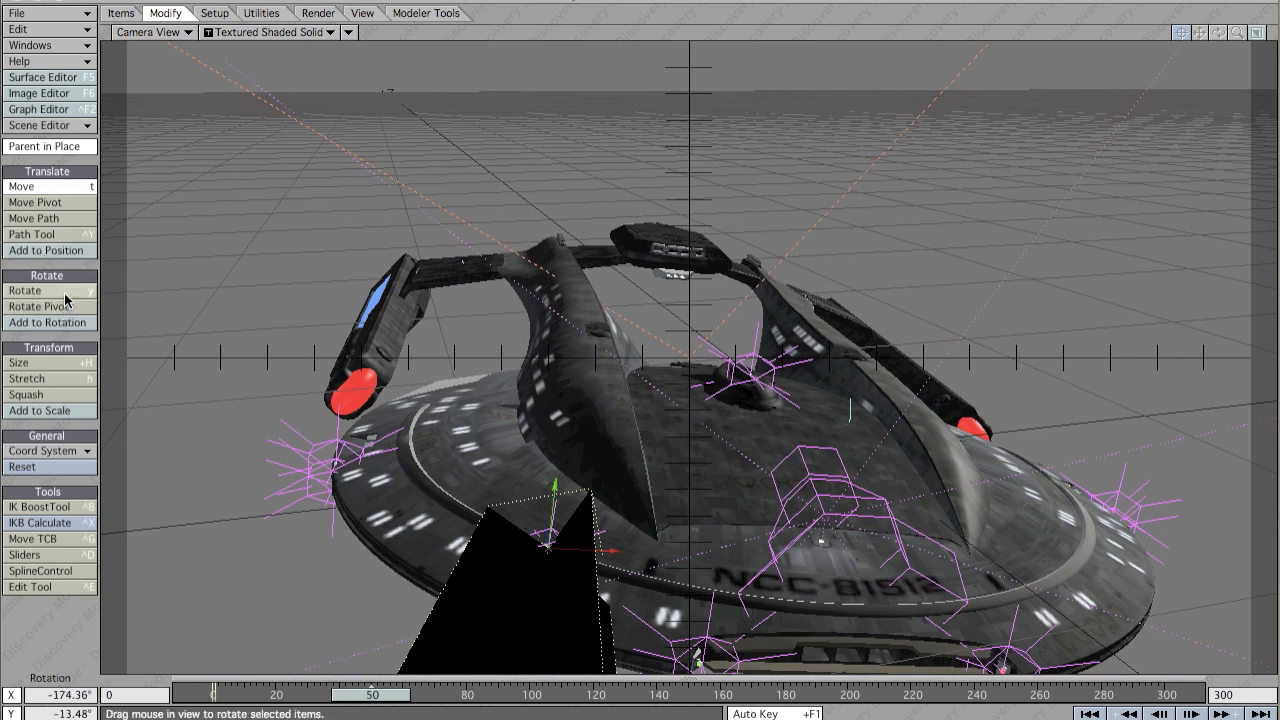
{"action": "left_click", "coordinate": [24, 290]}
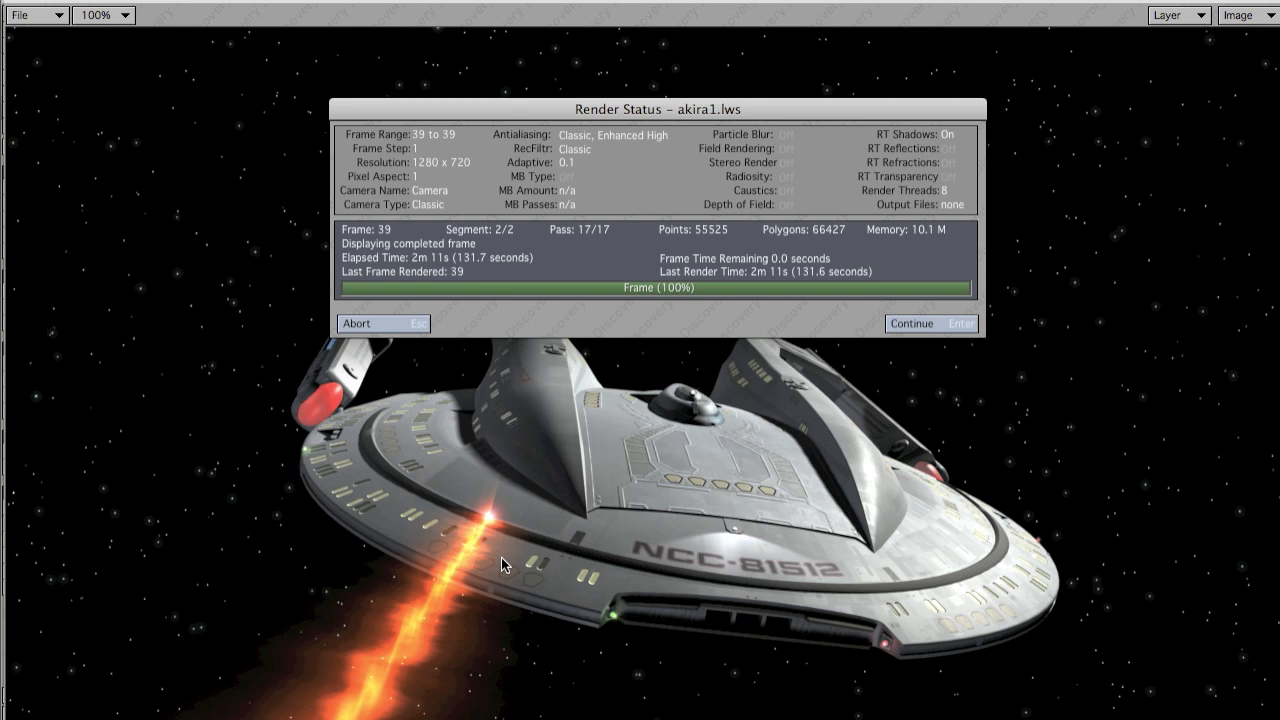
{"action": "mouse_move", "coordinate": [450, 578]}
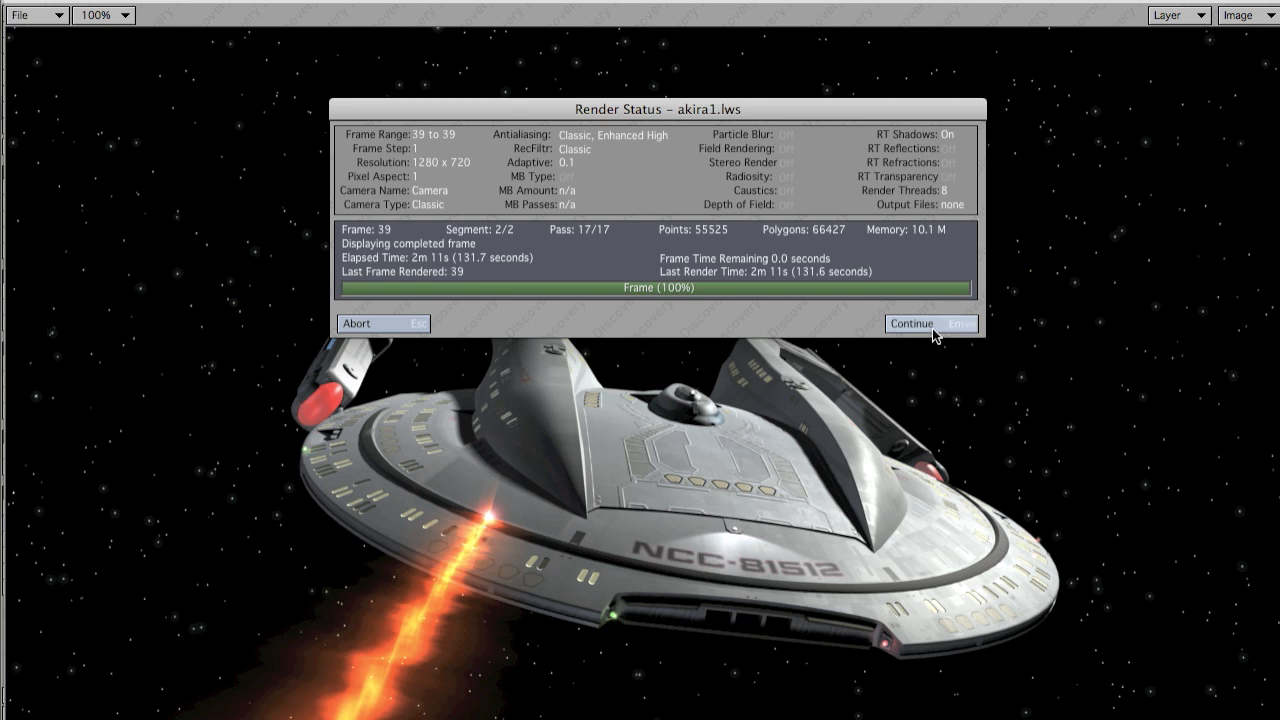
- Dismiss the Render Status panel to reveal the finished orange-beam render
{"action": "left_click", "coordinate": [910, 324]}
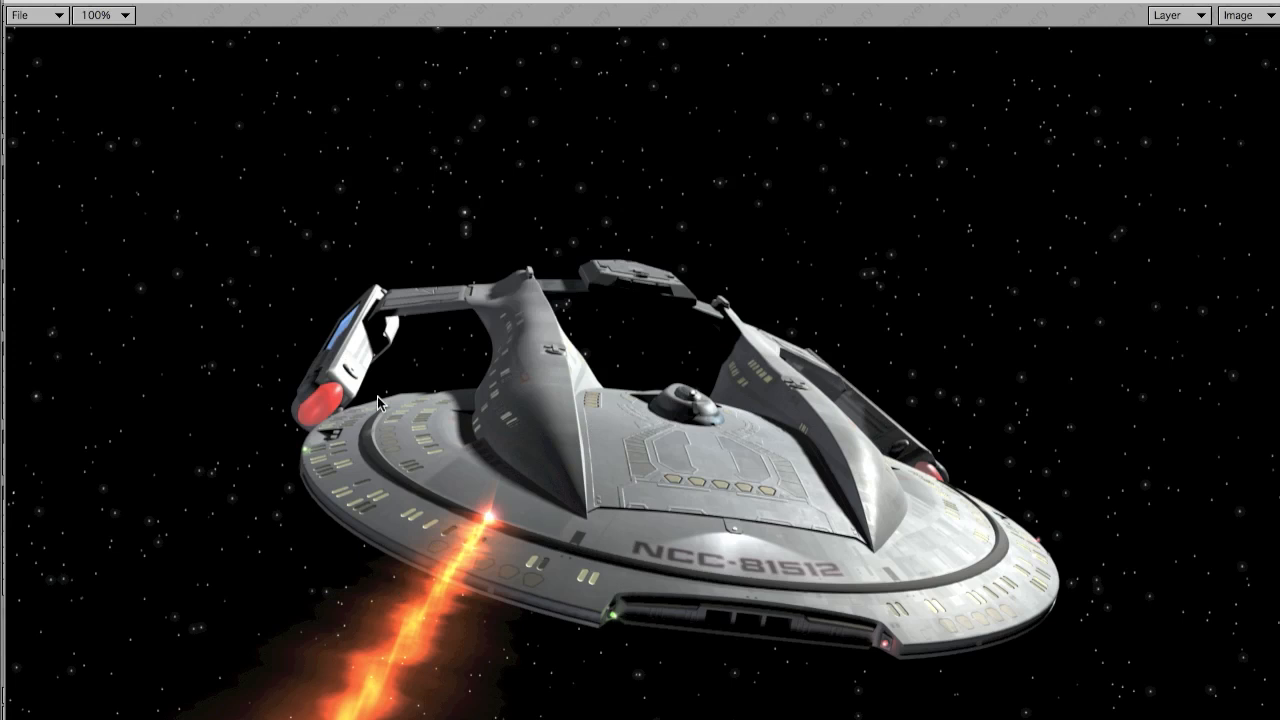
{"action": "mouse_move", "coordinate": [540, 572]}
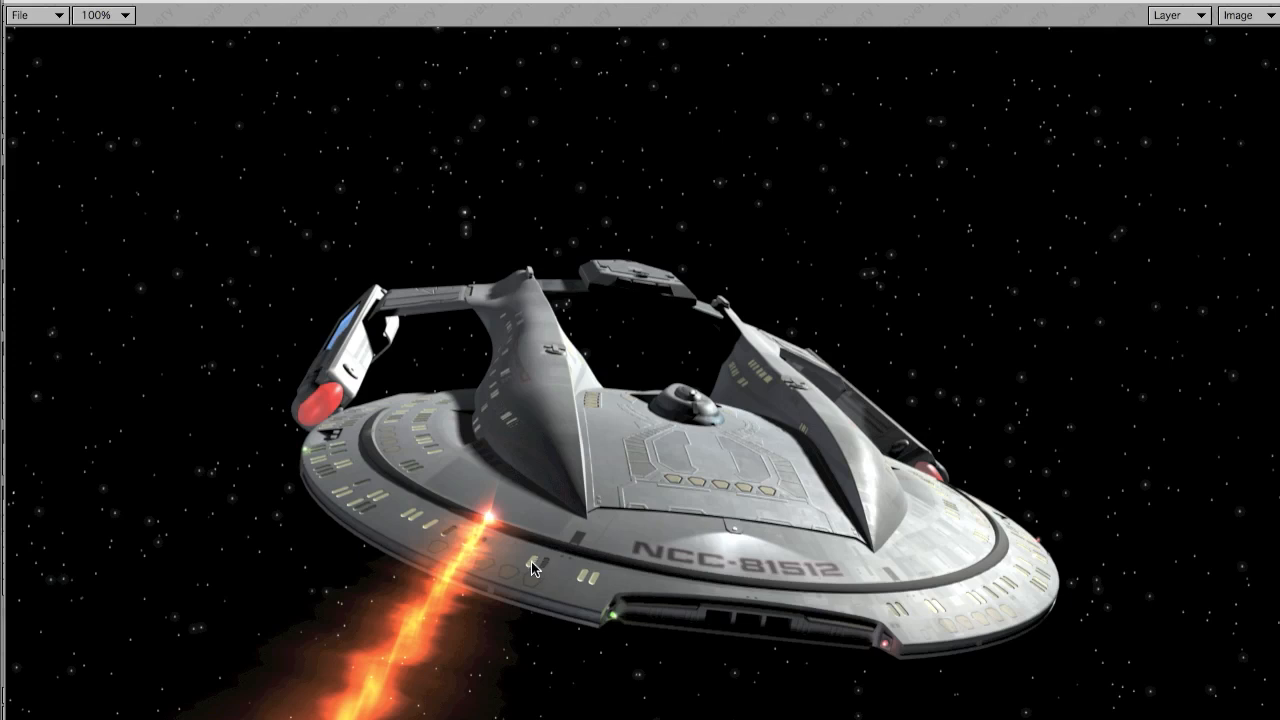
{"action": "mouse_move", "coordinate": [410, 628]}
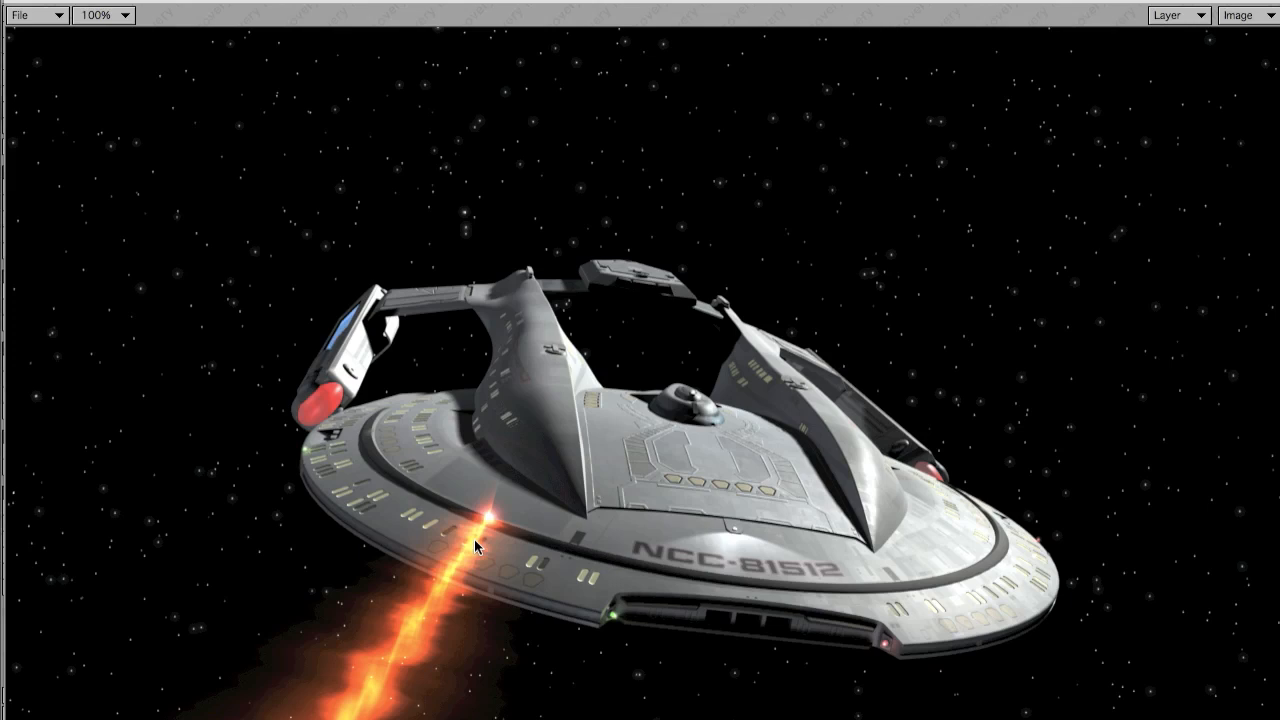
{"action": "mouse_move", "coordinate": [420, 476]}
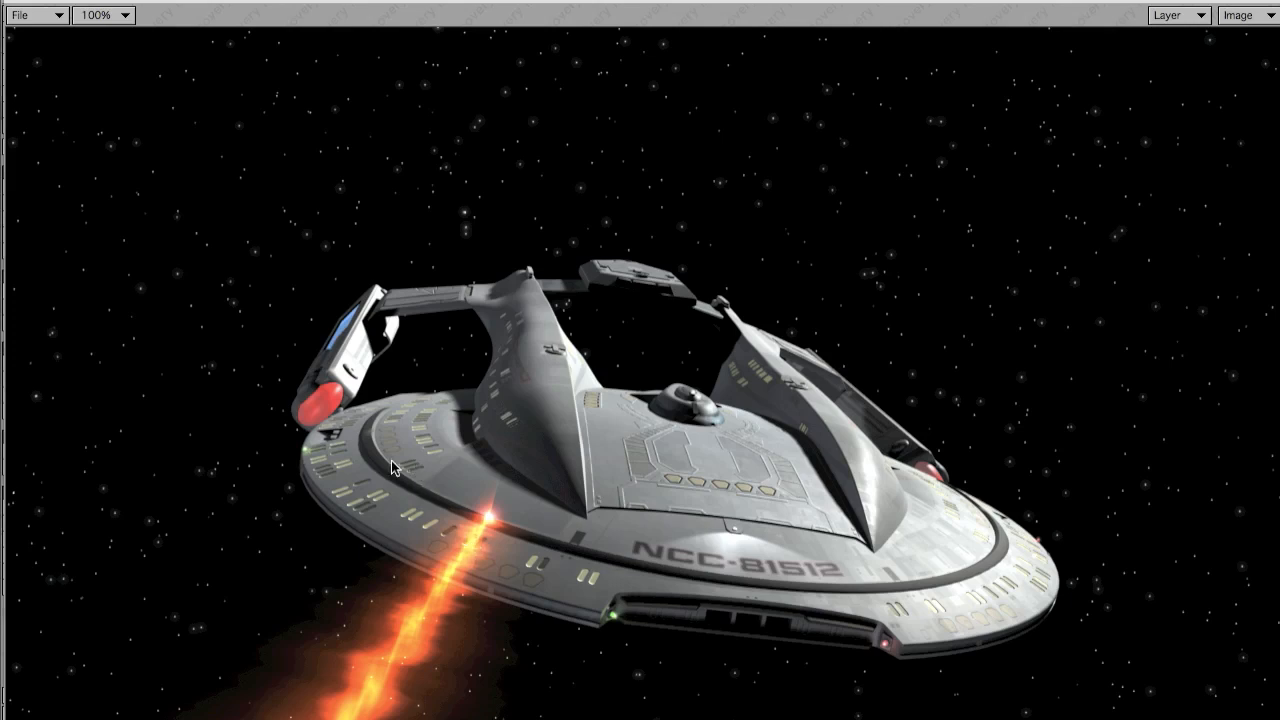
{"action": "mouse_move", "coordinate": [388, 456]}
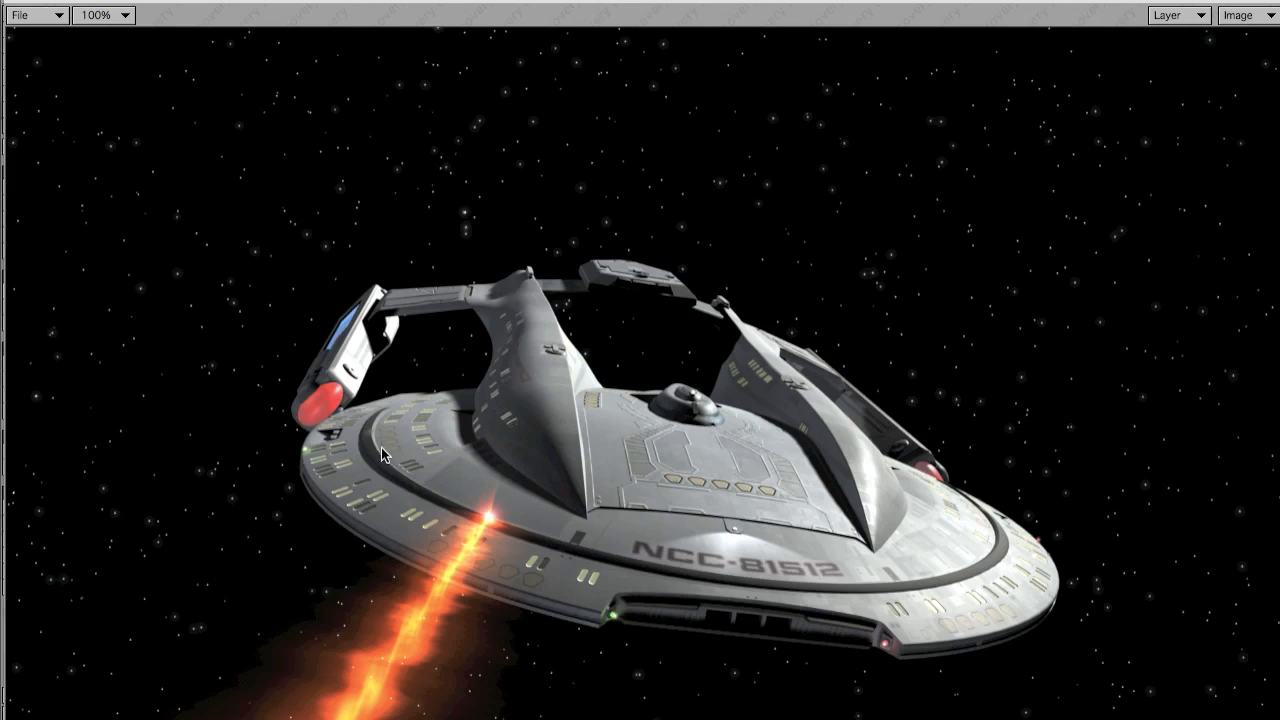
{"action": "mouse_move", "coordinate": [364, 460]}
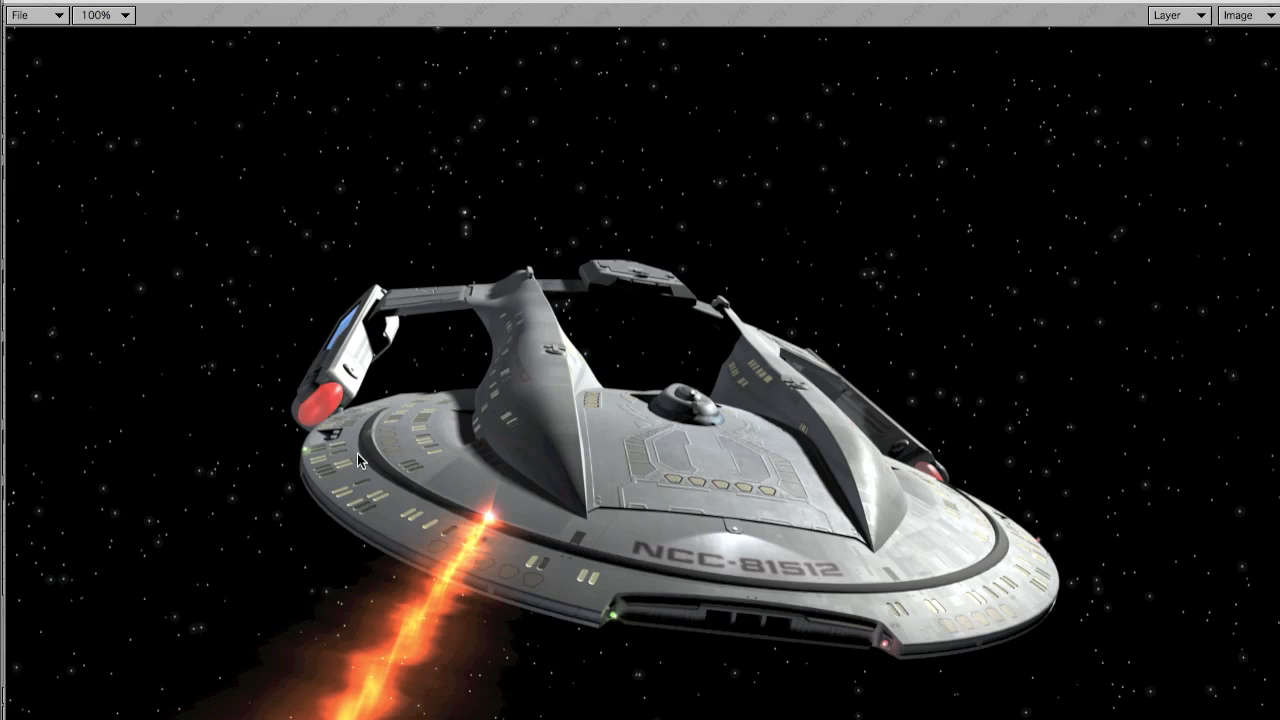
{"action": "mouse_move", "coordinate": [584, 612]}
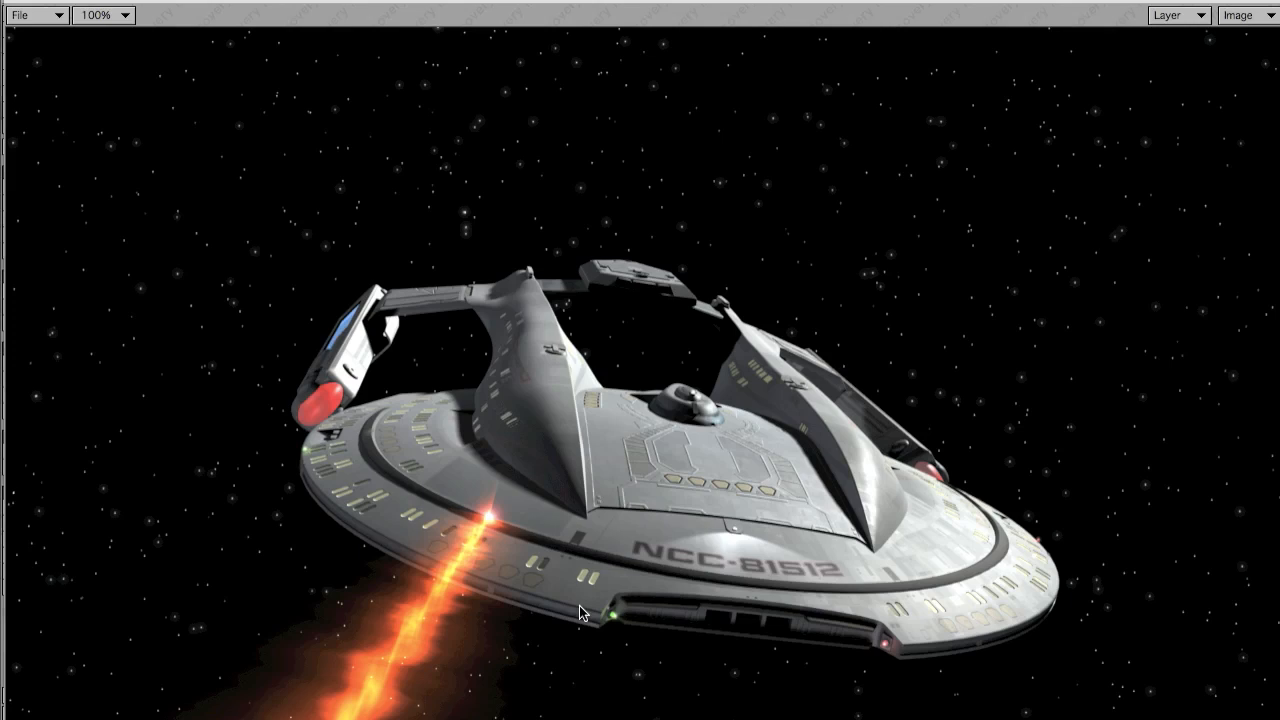
{"action": "mouse_move", "coordinate": [320, 344]}
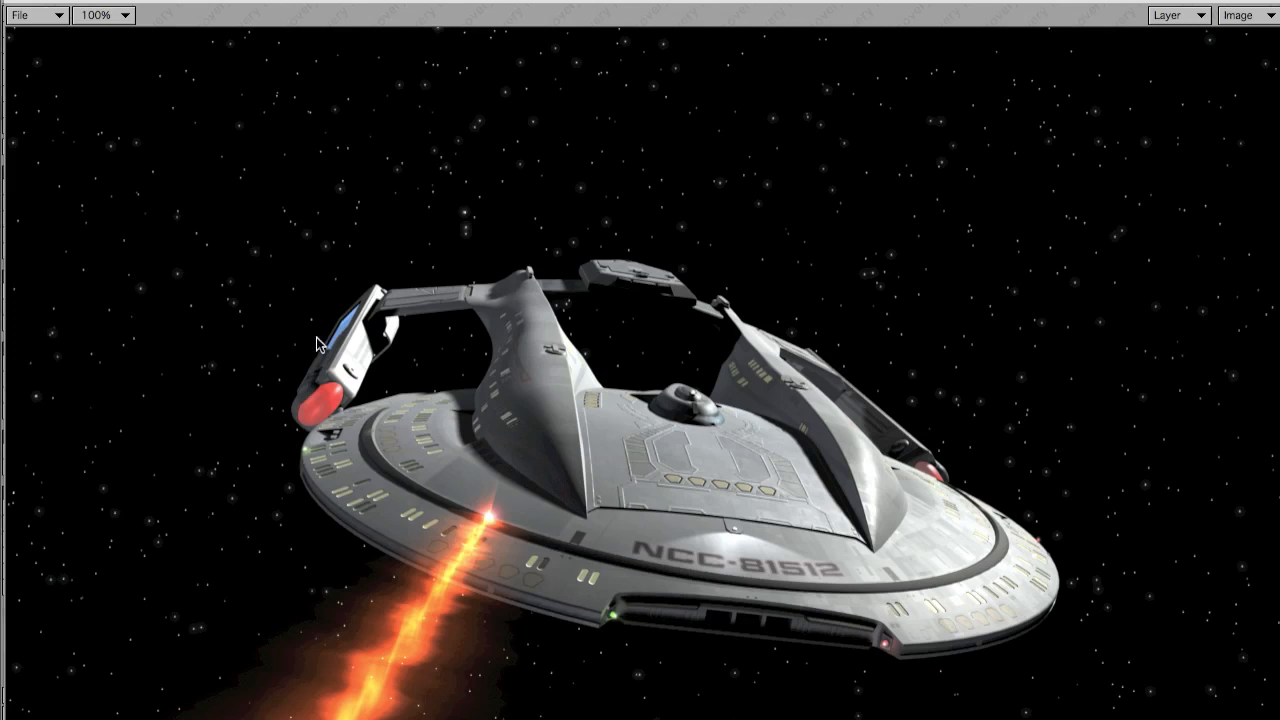